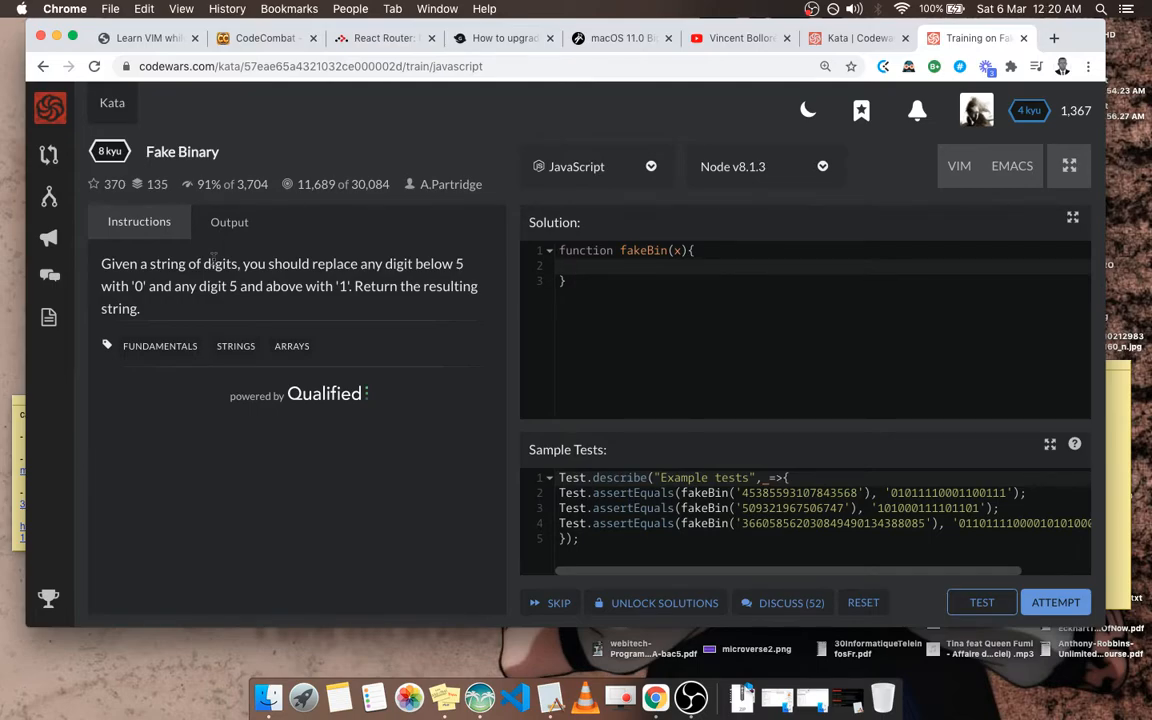
# Rename the fakeBin parameter from x to str and inspect the first sample test's input.
pyautogui.click(573, 265)
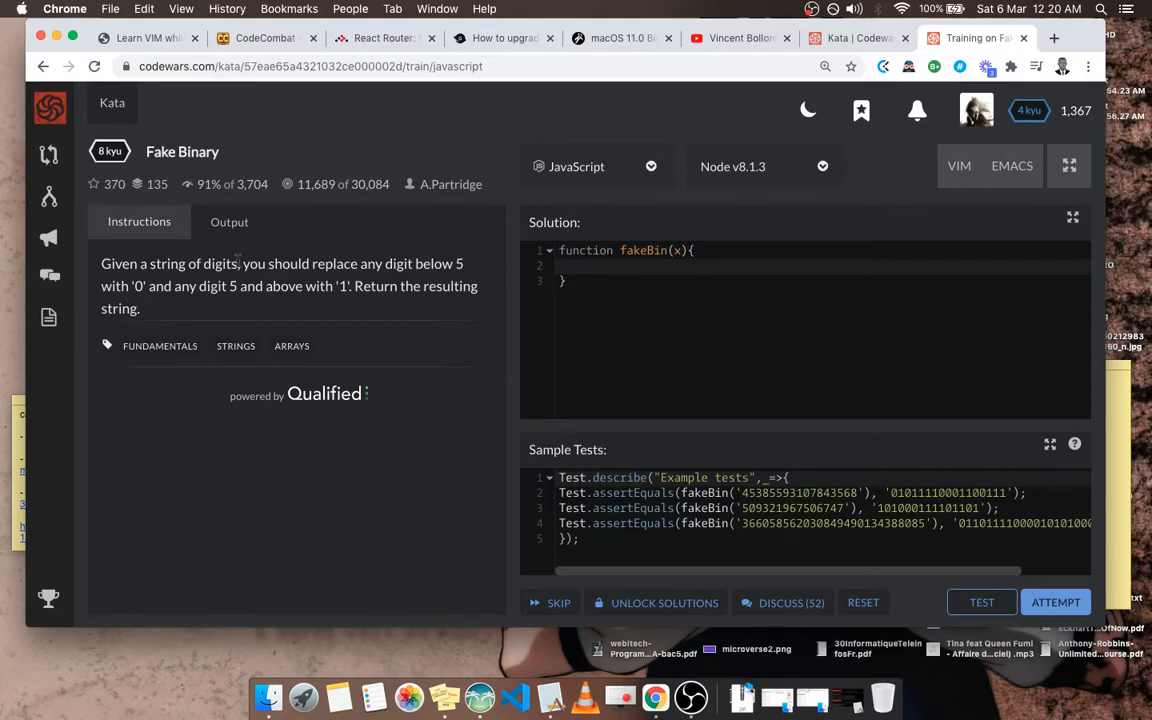
pyautogui.click(750, 270)
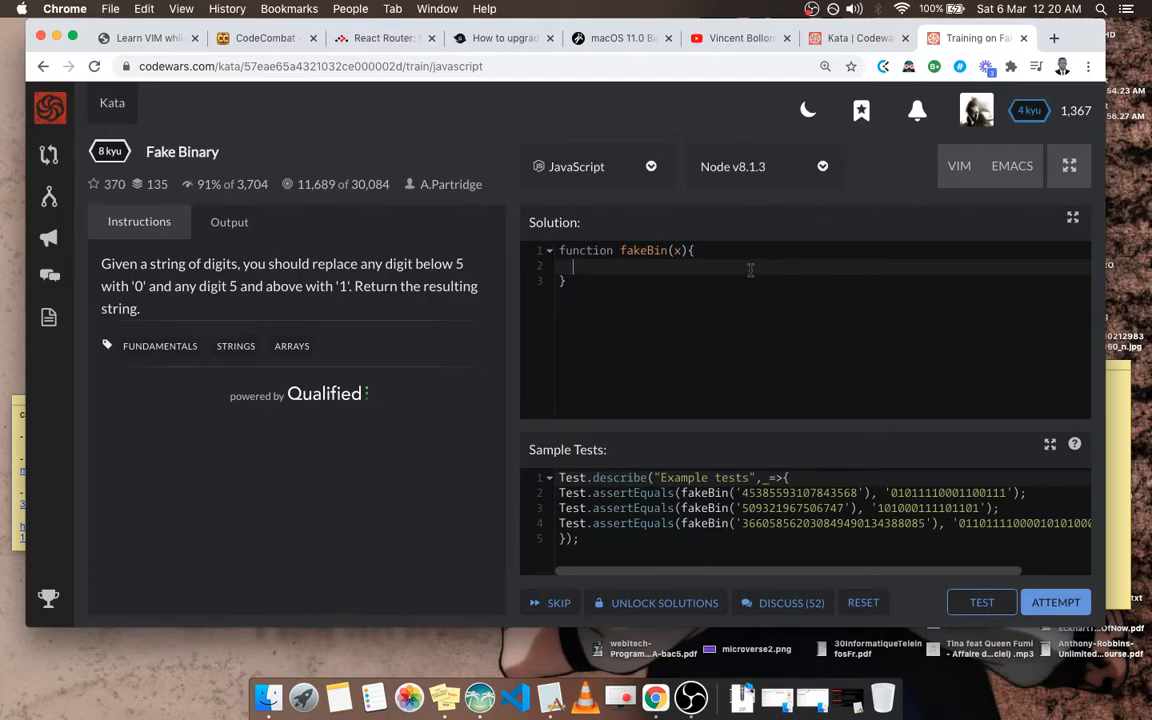
pyautogui.moveTo(700, 332)
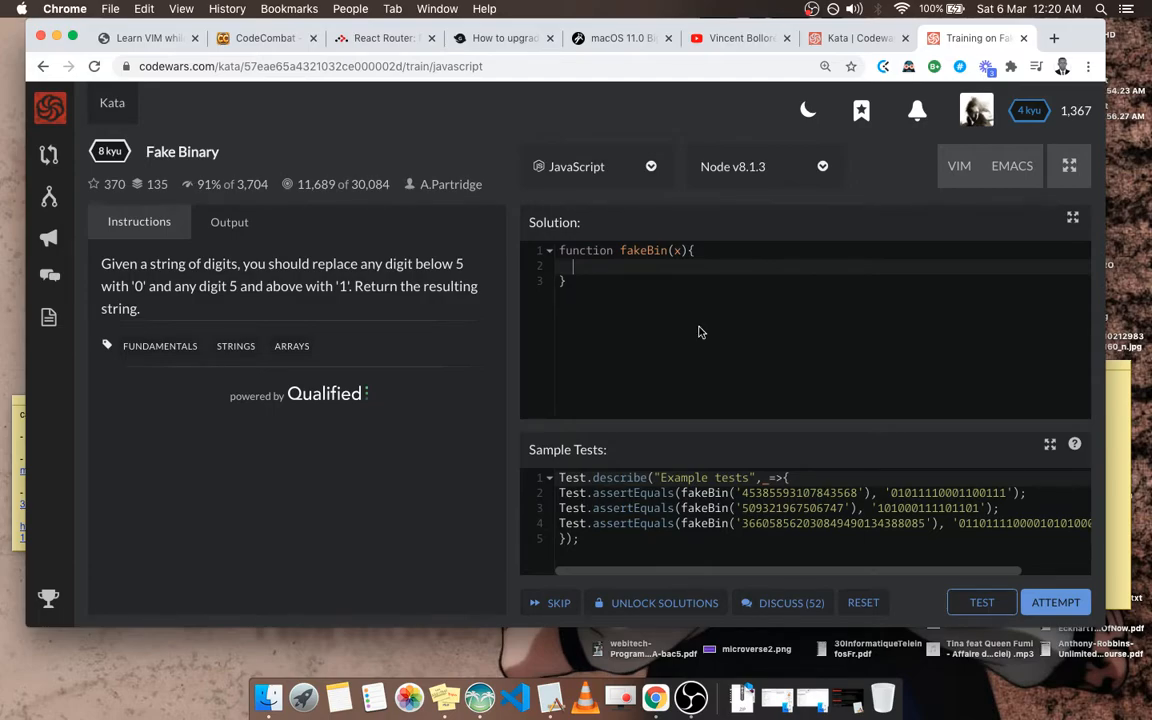
pyautogui.moveTo(152, 268)
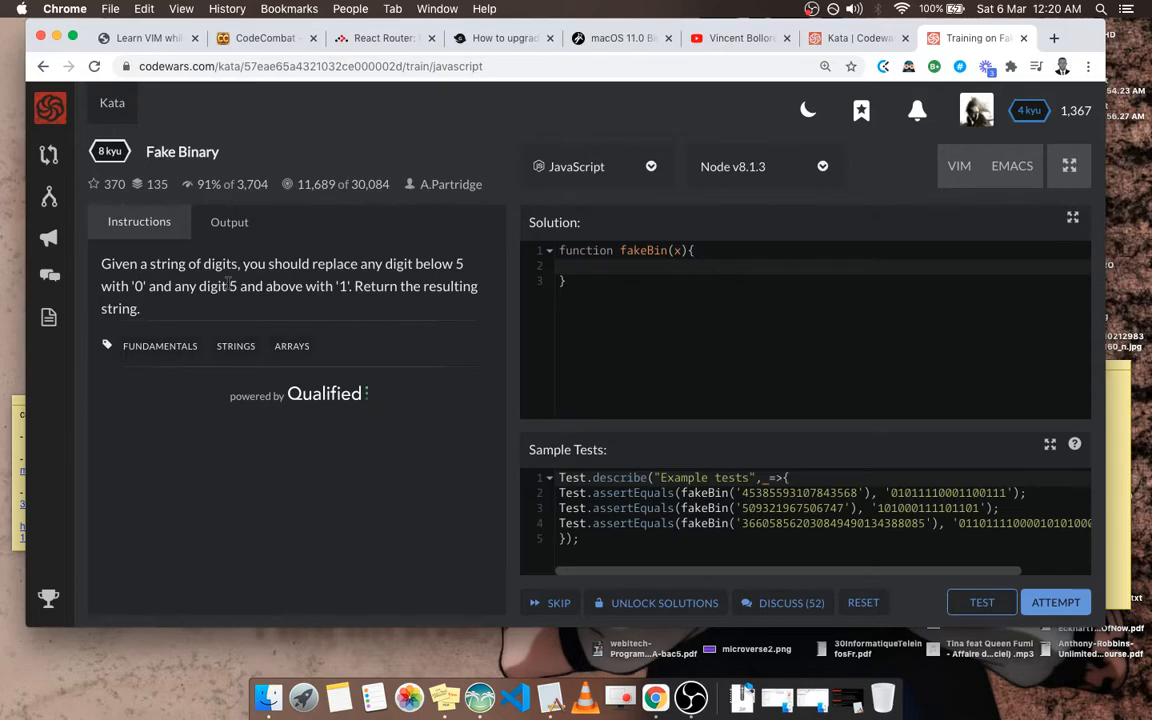
pyautogui.moveTo(230, 286); pyautogui.dragTo(140, 308)
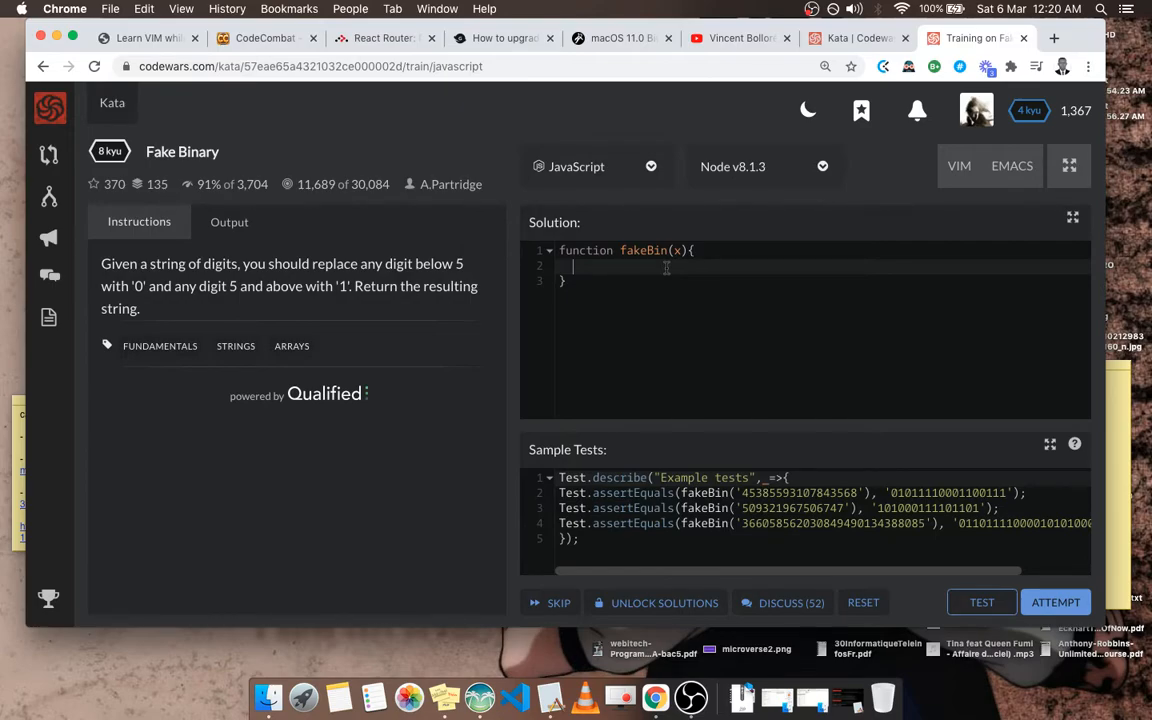
pyautogui.write('str')
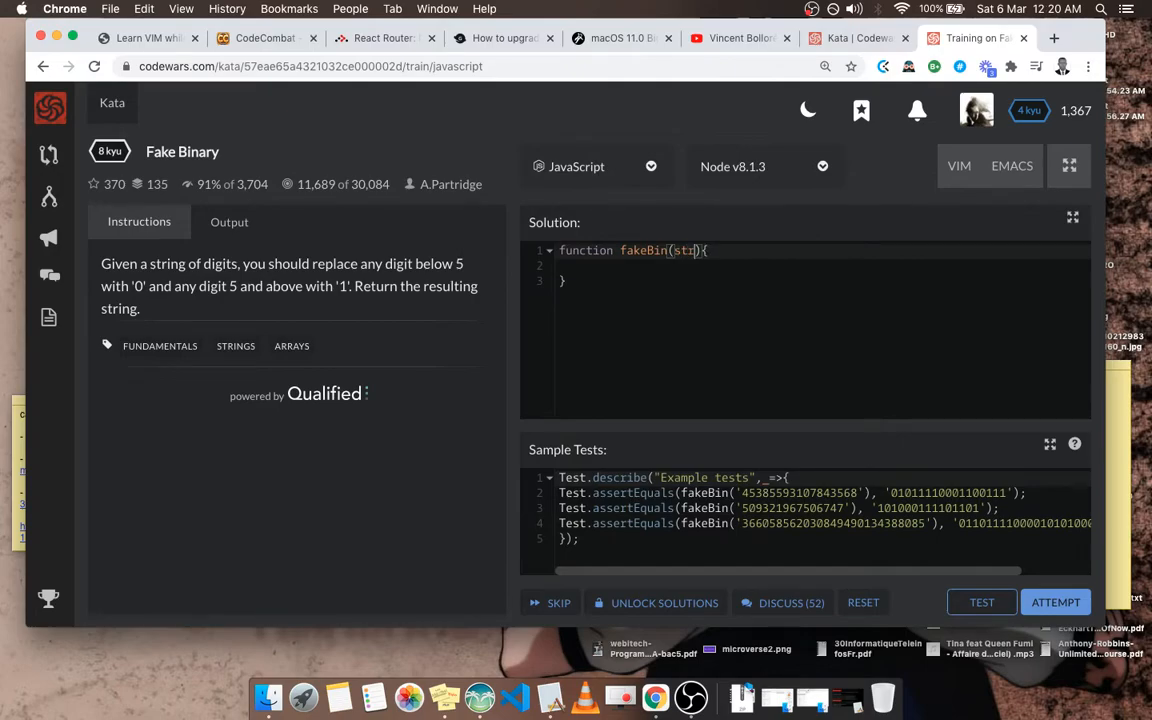
pyautogui.click(575, 265)
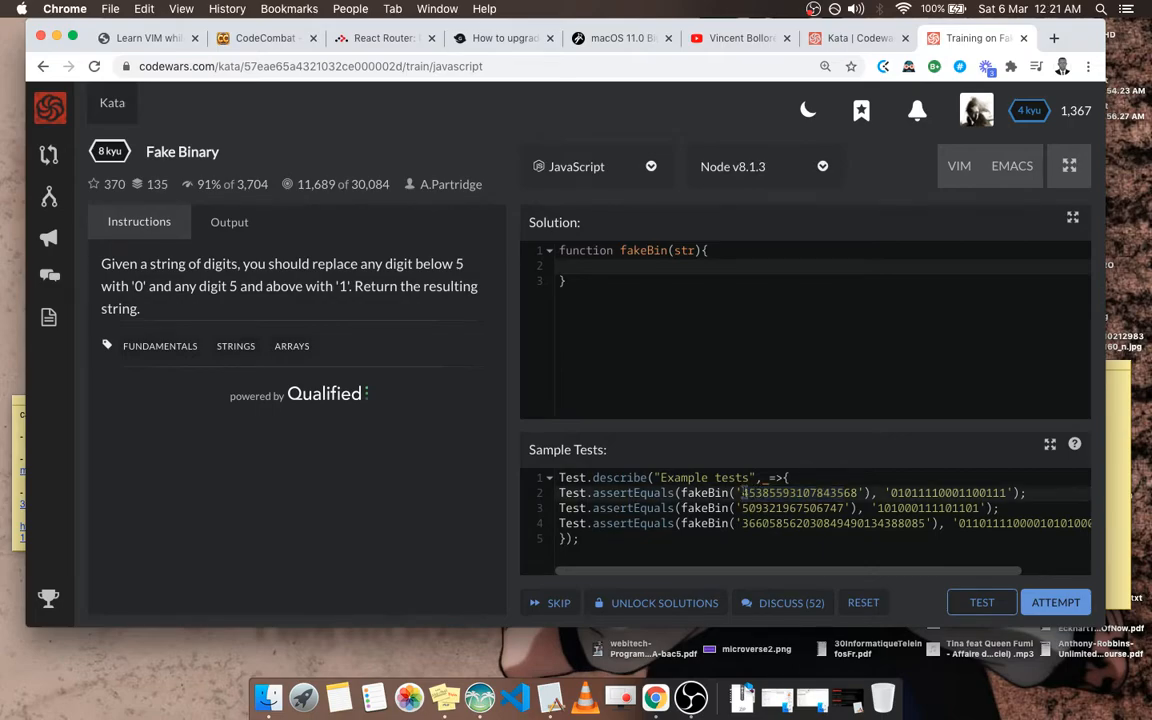
pyautogui.doubleClick(800, 492)
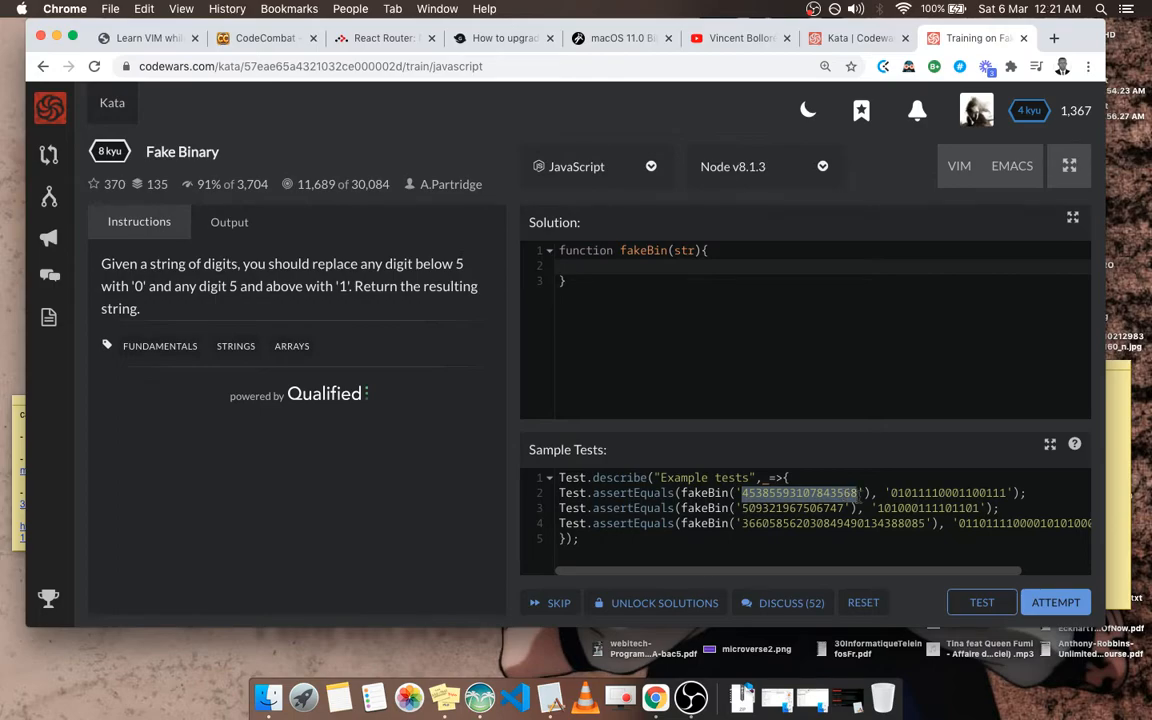
pyautogui.click(625, 266)
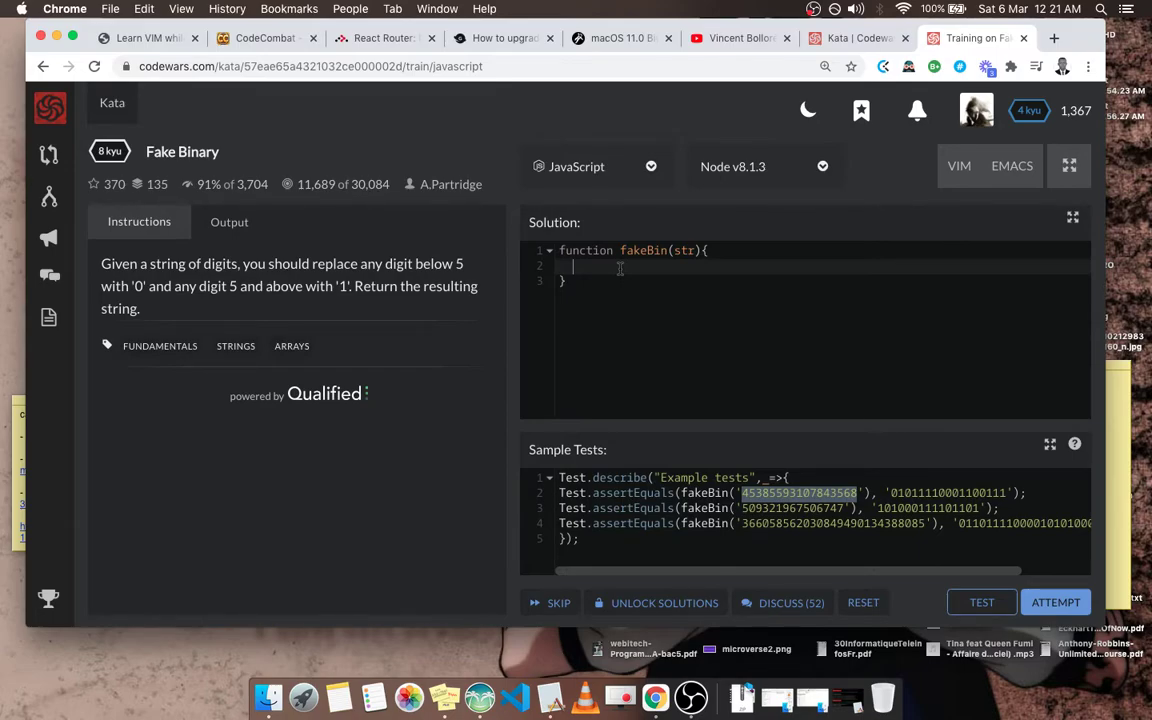
# Add let tmp = [] and begin str.split('').forEach(numstr in the fakeBin body.
pyautogui.write('let tmp = []')
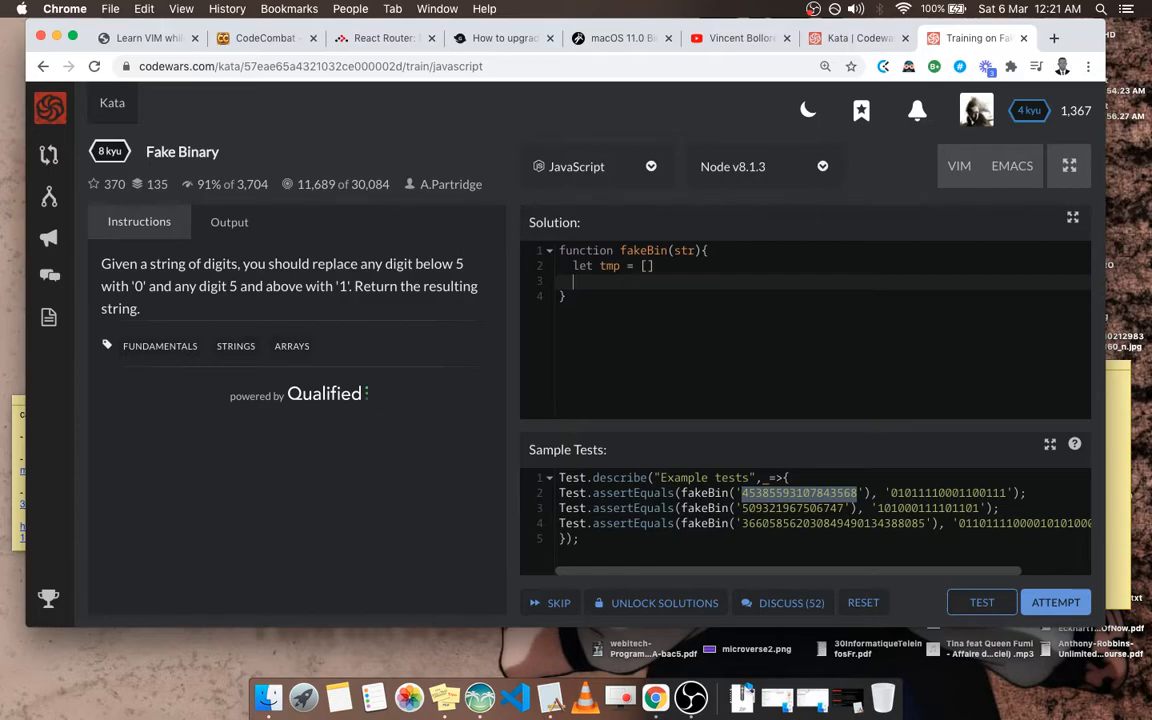
pyautogui.write('s')
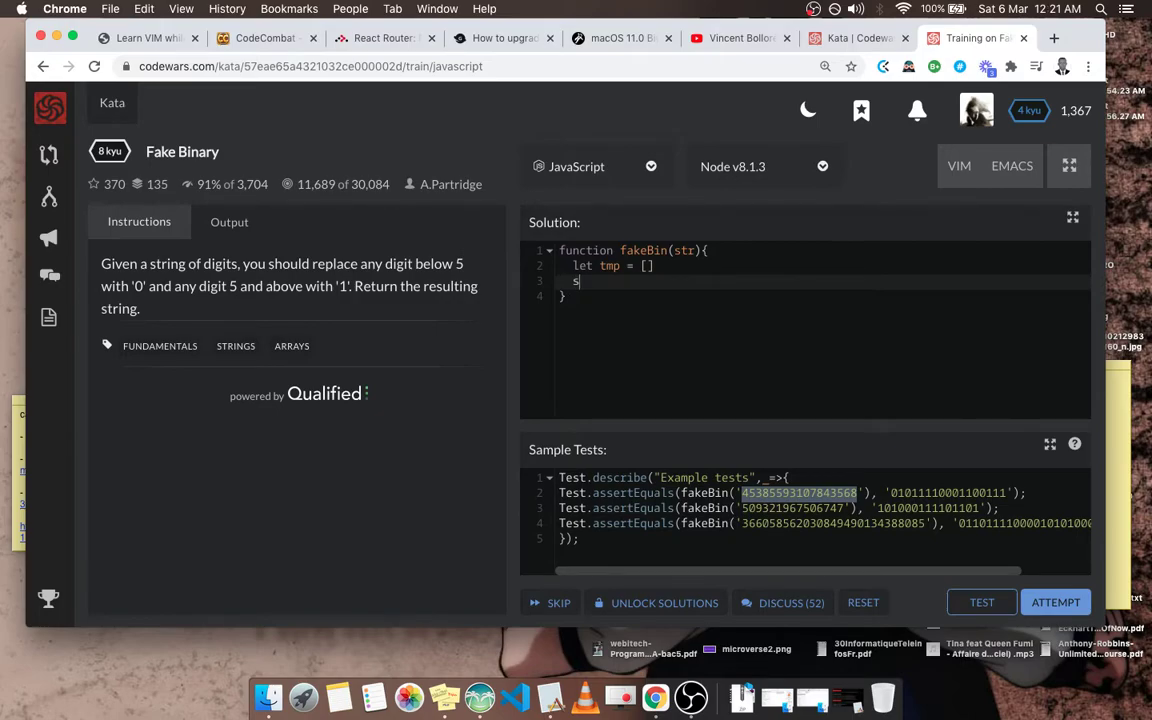
pyautogui.write('tr.')
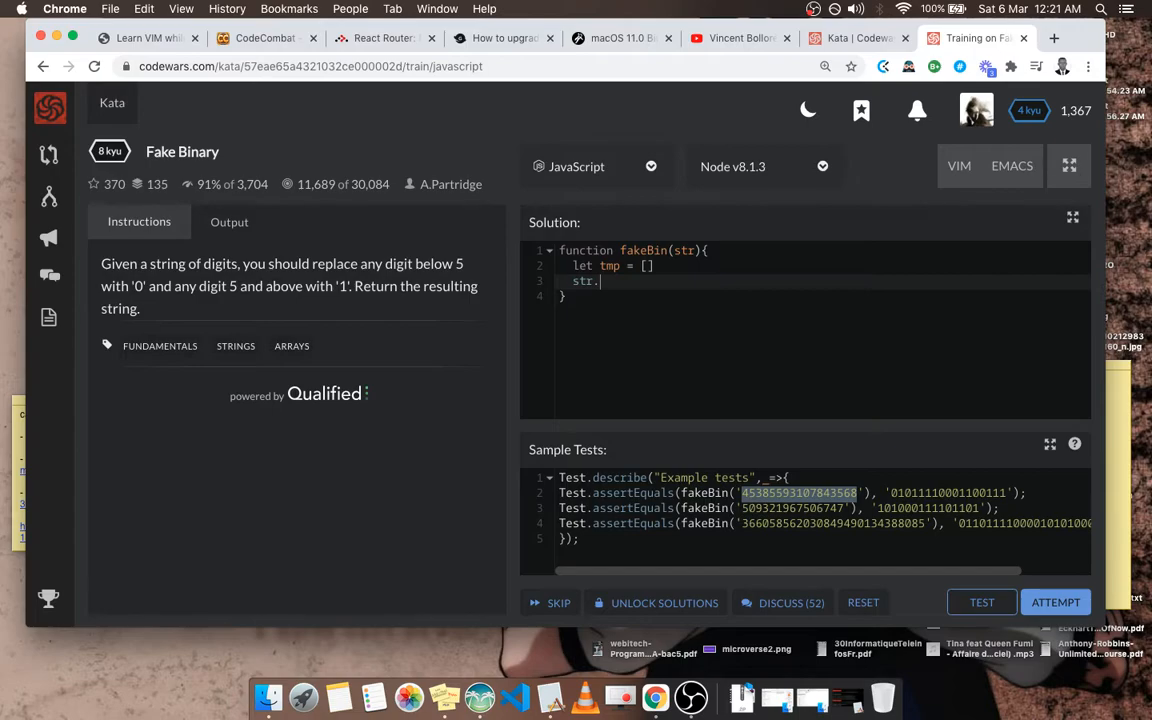
pyautogui.write('split()')
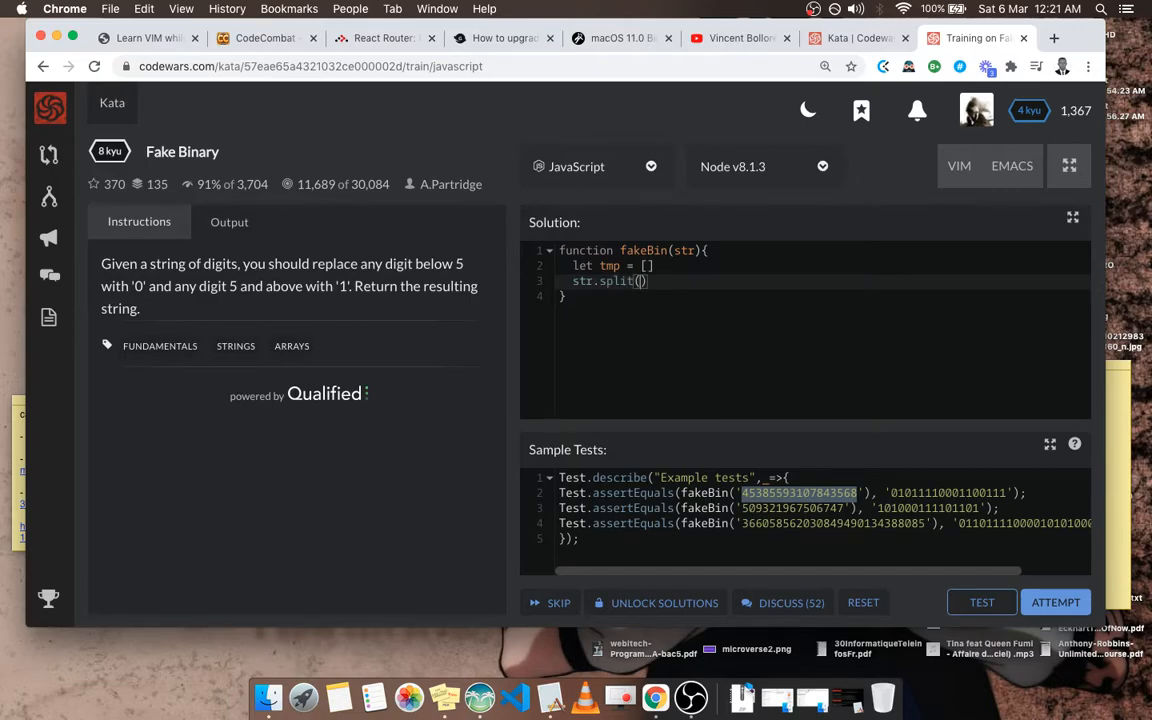
pyautogui.write("'")
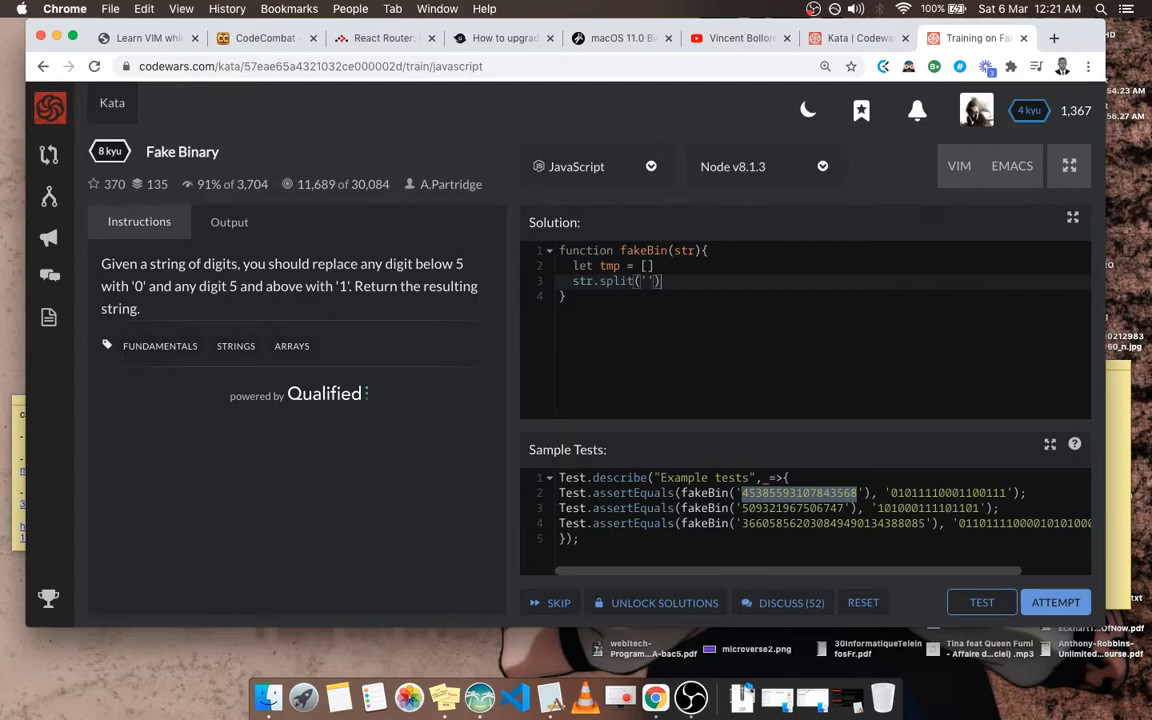
pyautogui.write('.forEach()')
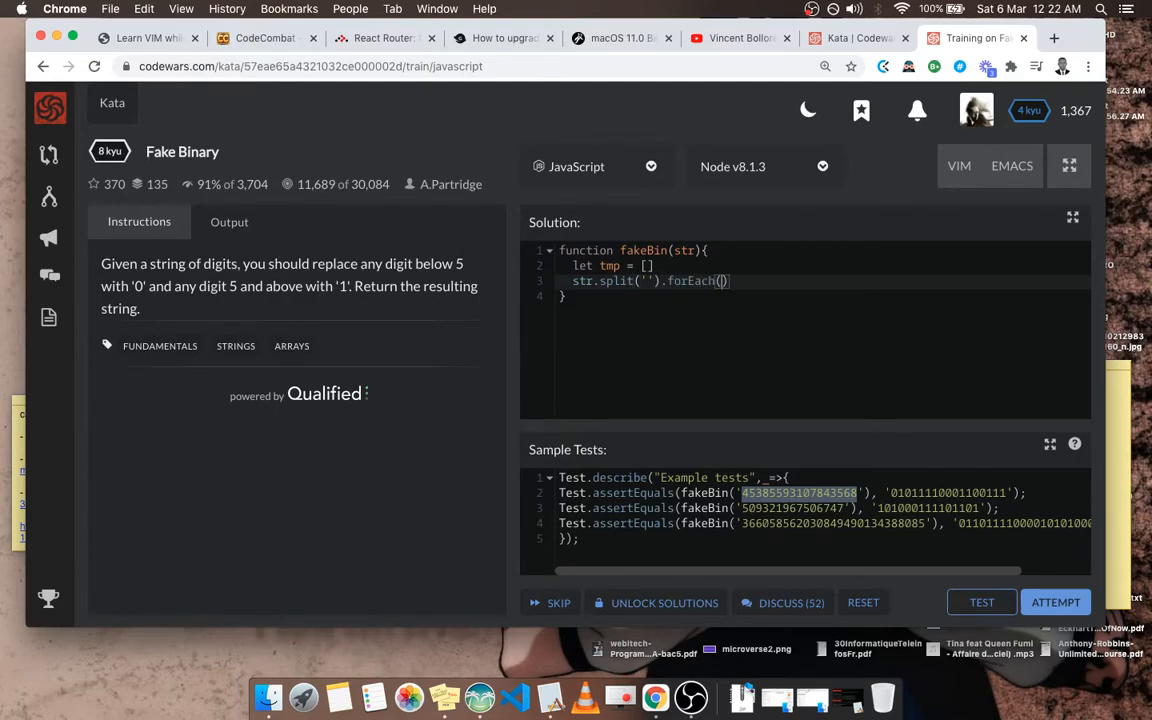
pyautogui.write('nu')
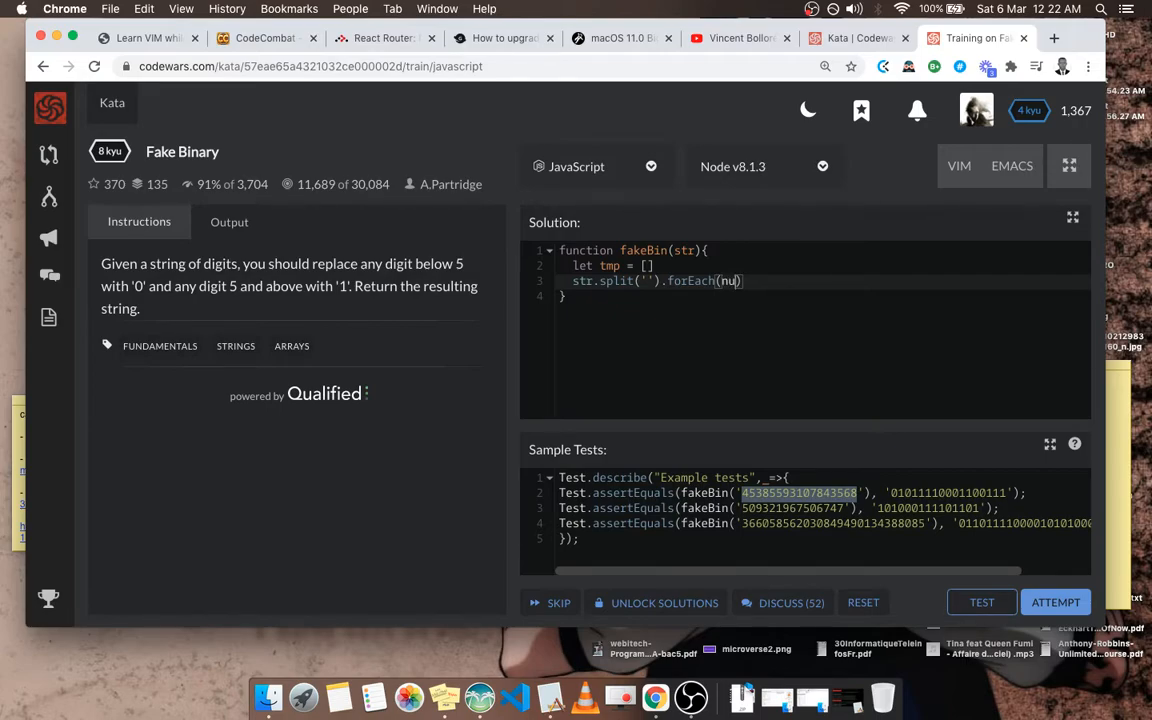
pyautogui.write('mstr')
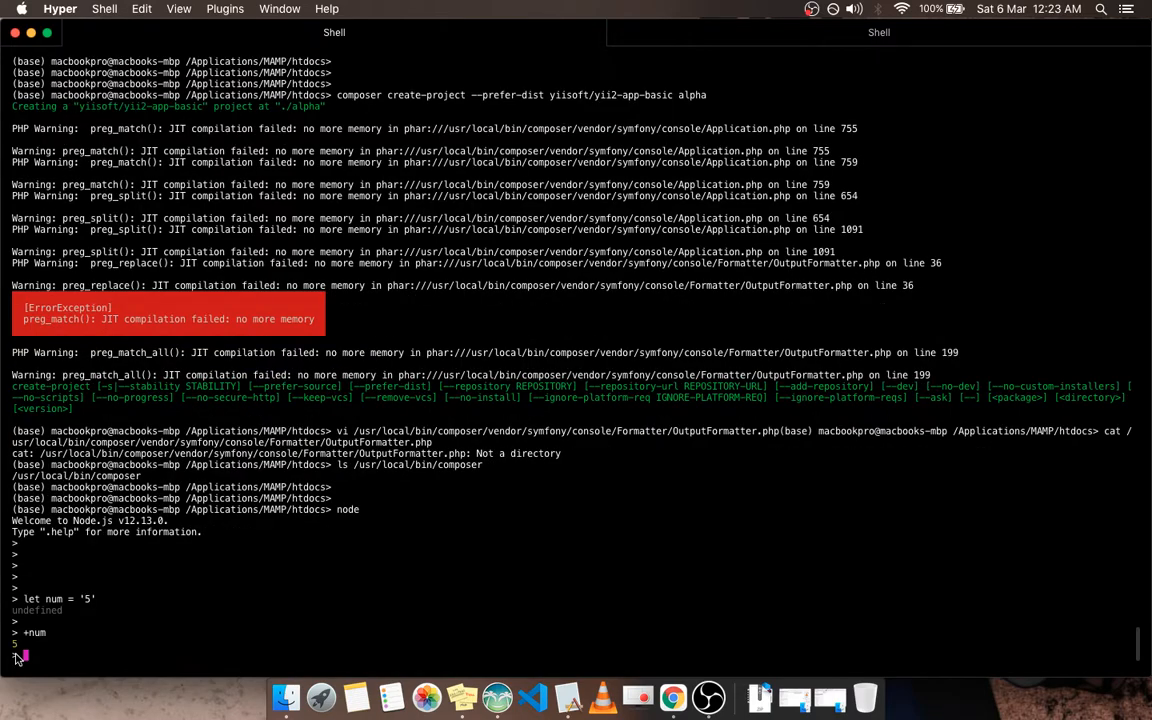
pyautogui.moveTo(100, 608)
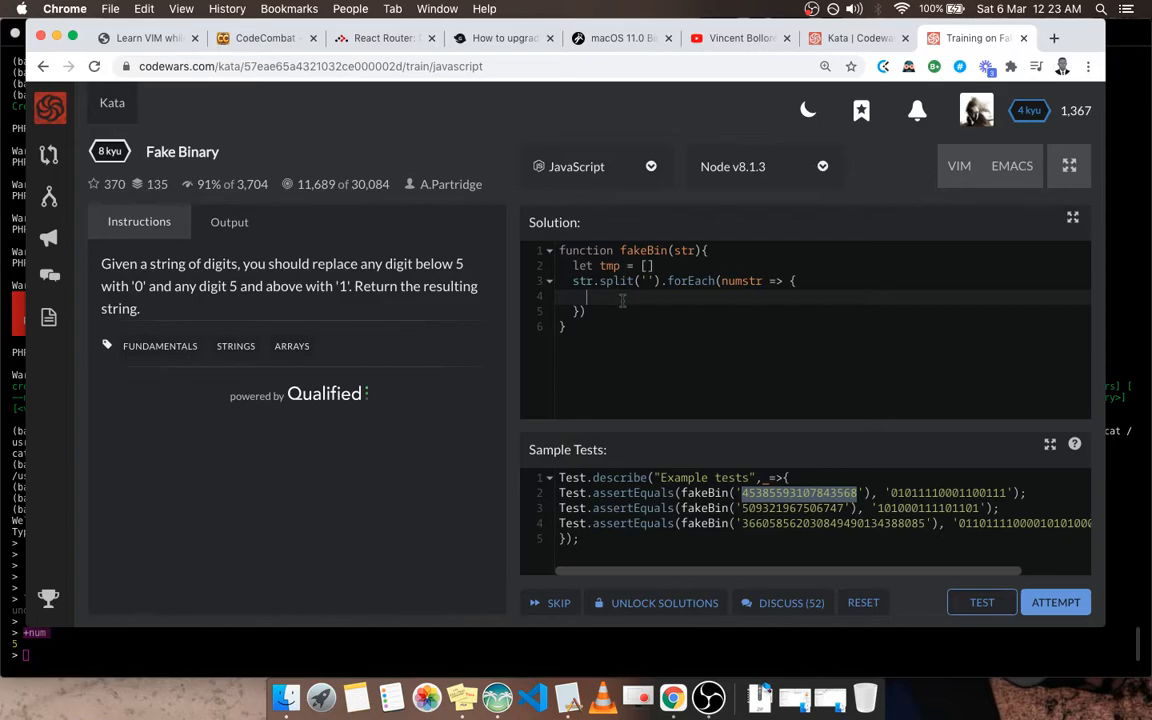
# Add the if(+numstr condition and console.log(tmp) after the loop, then run sample tests.
pyautogui.write('if(+numstr)')
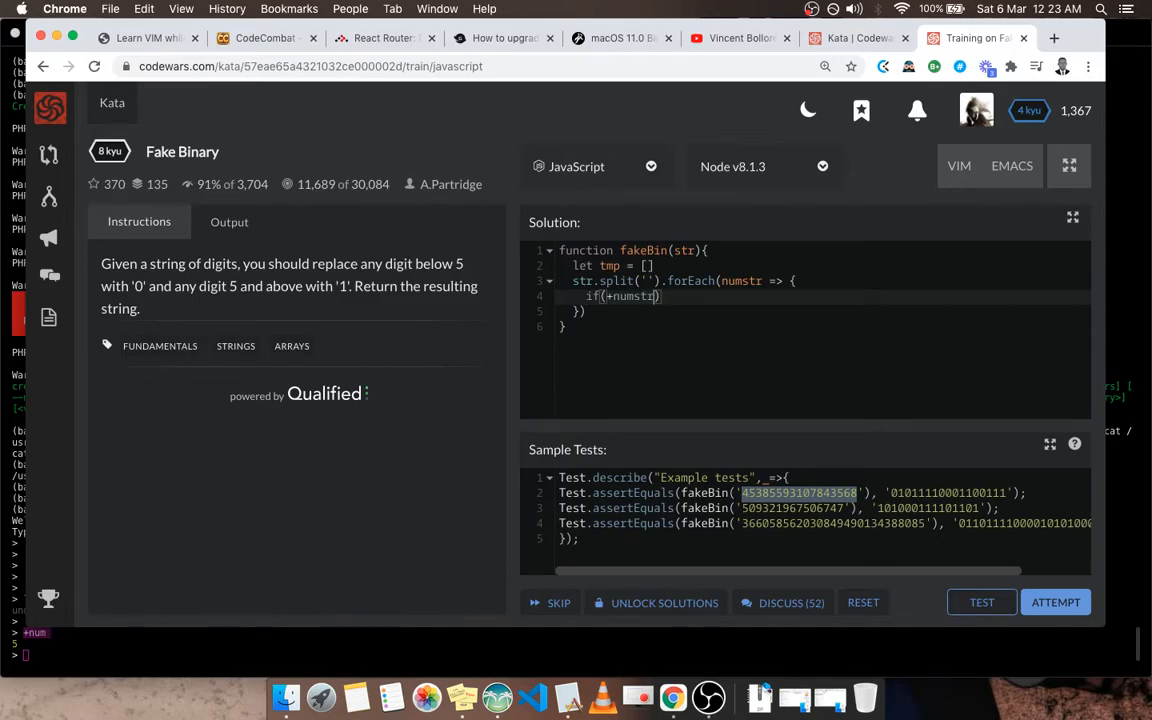
pyautogui.write('=> 5')
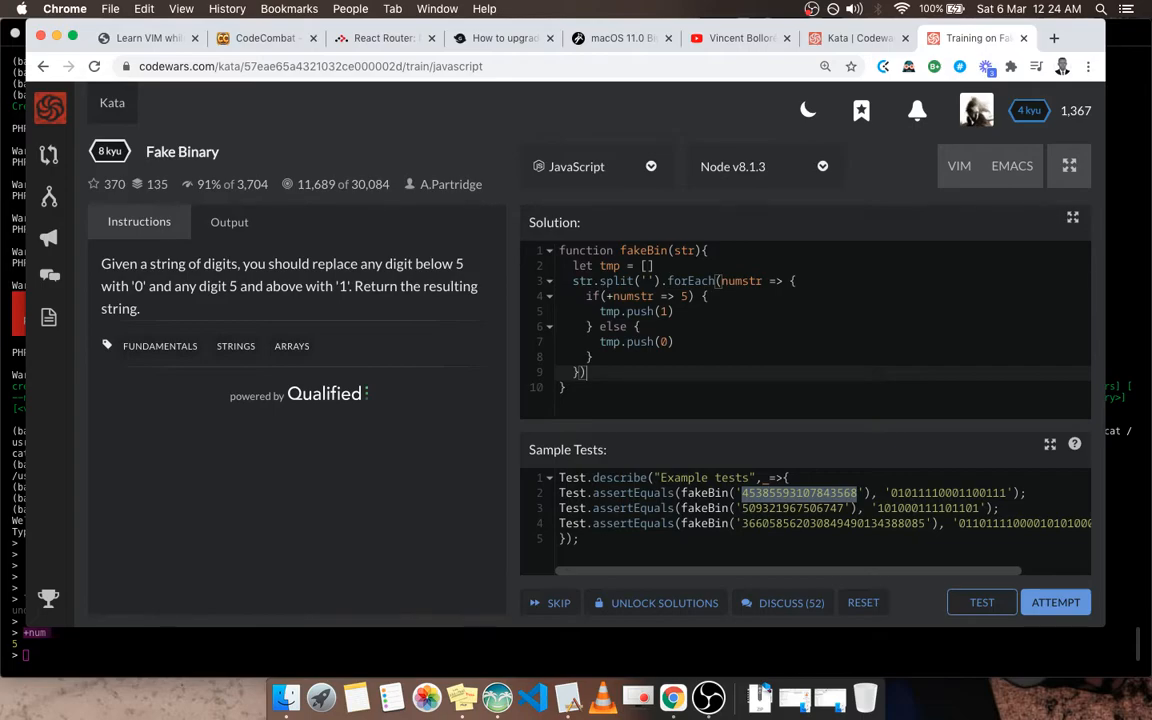
pyautogui.press('Return')
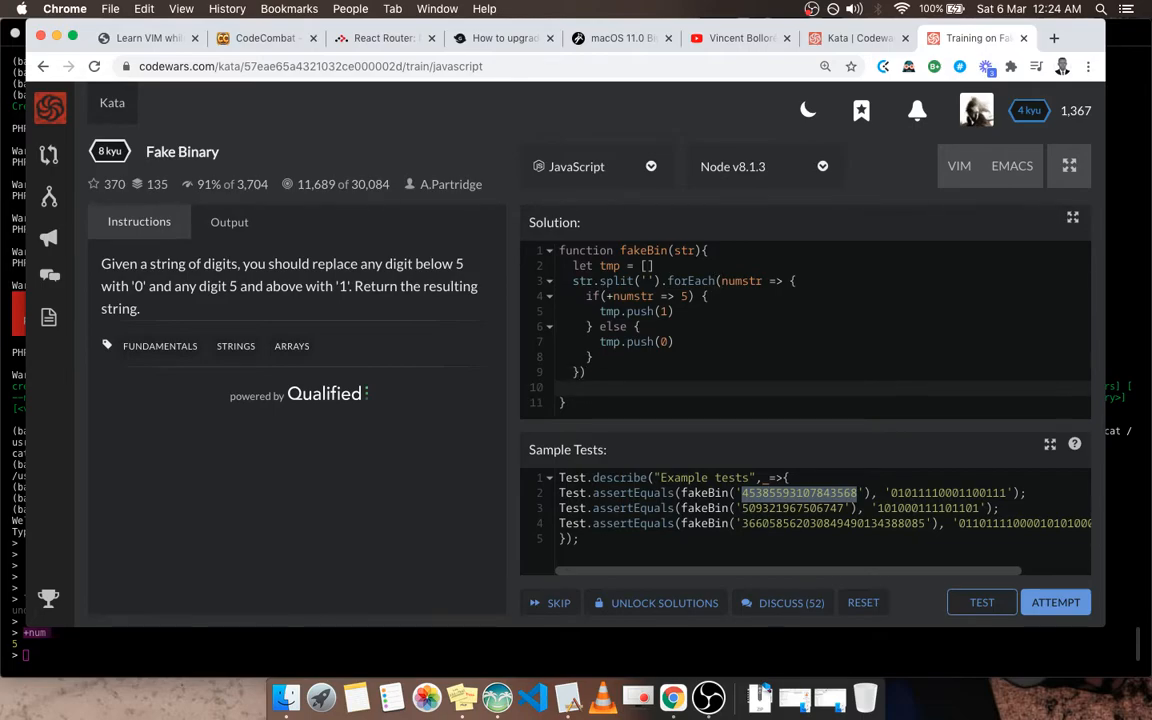
pyautogui.write('console')
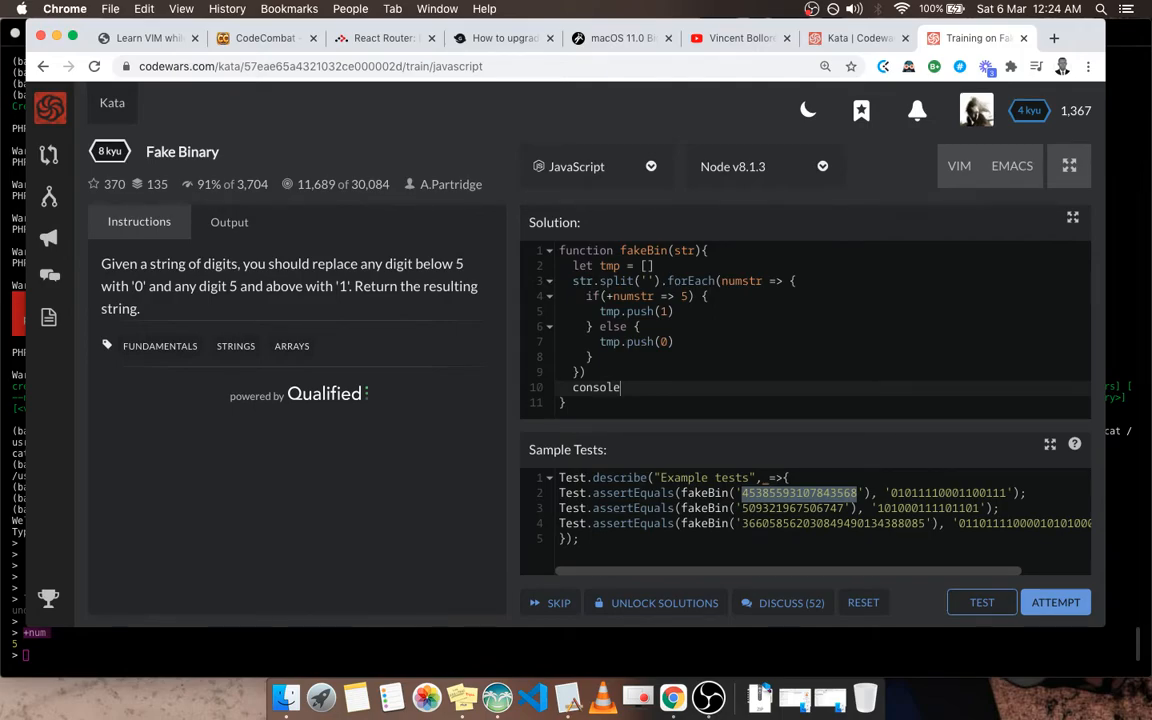
pyautogui.write('.log(tmp)')
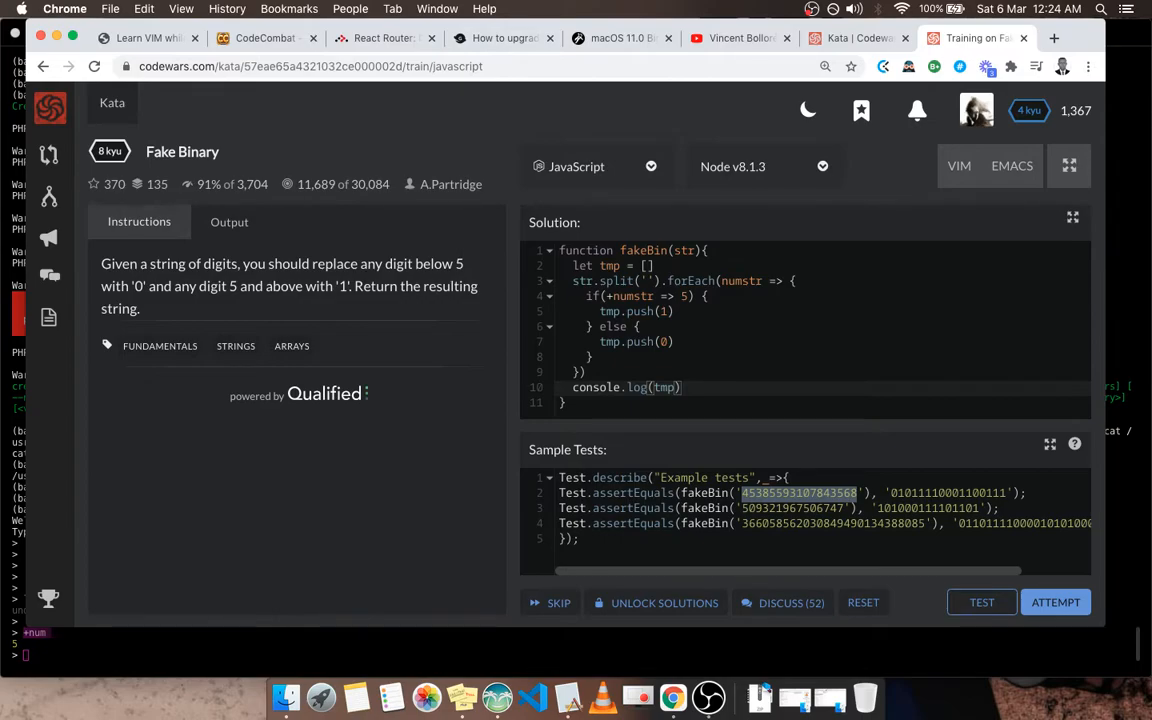
pyautogui.click(981, 602)
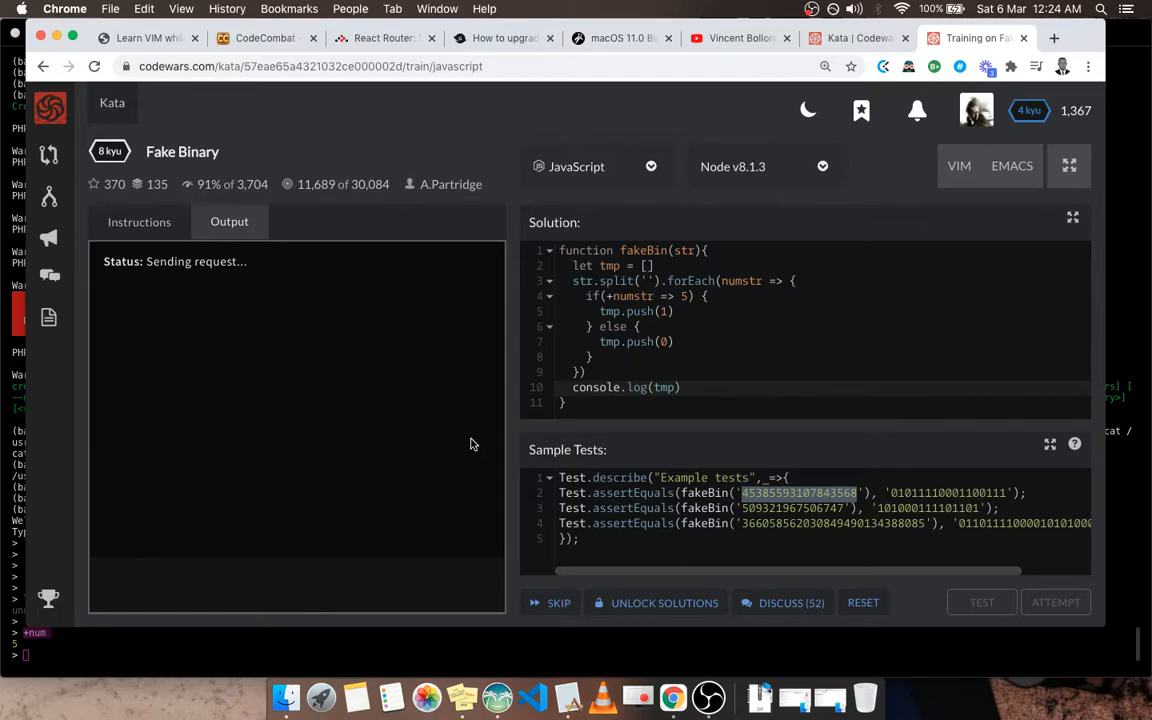
# Comment out the faulty if/else block and add console.log(num) inside the forEach loop.
pyautogui.click(981, 602)
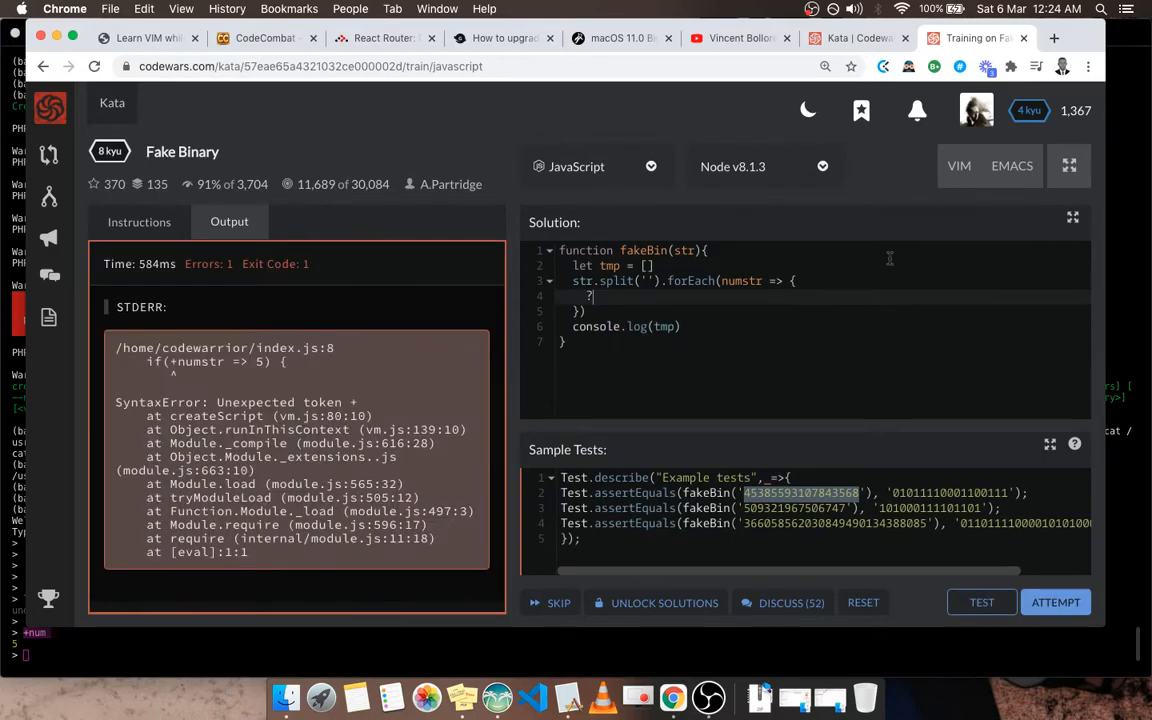
pyautogui.write('if(+numstr => 5) {')
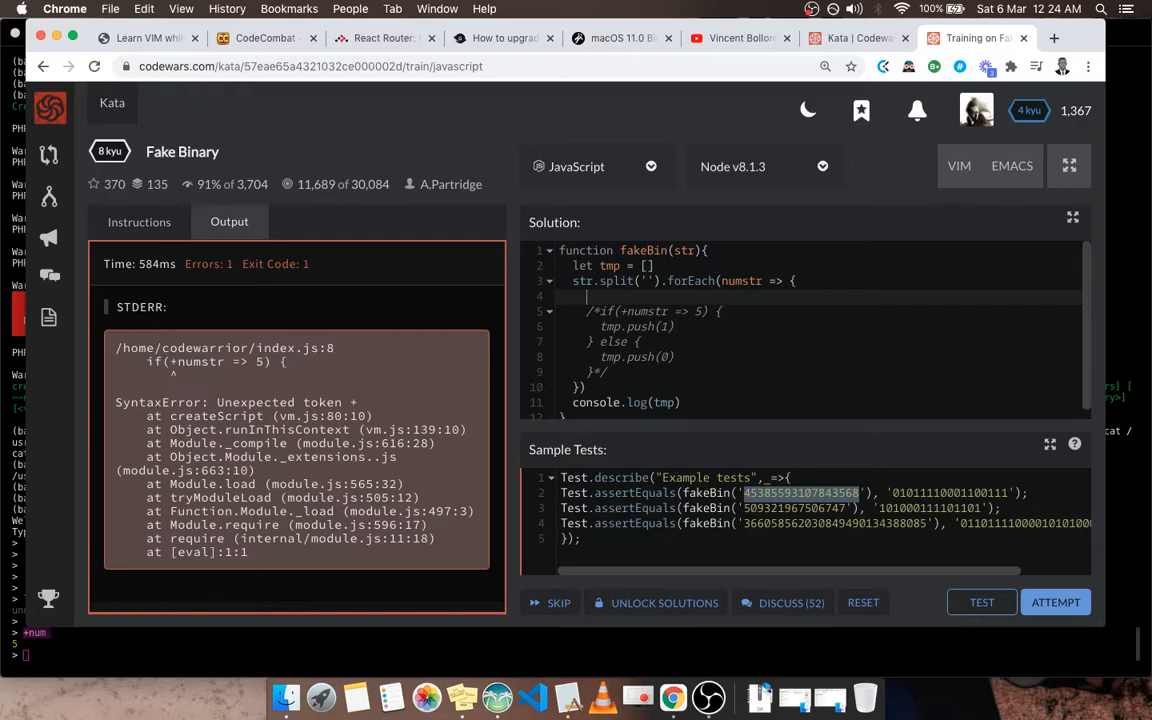
pyautogui.write('console.log(num)')
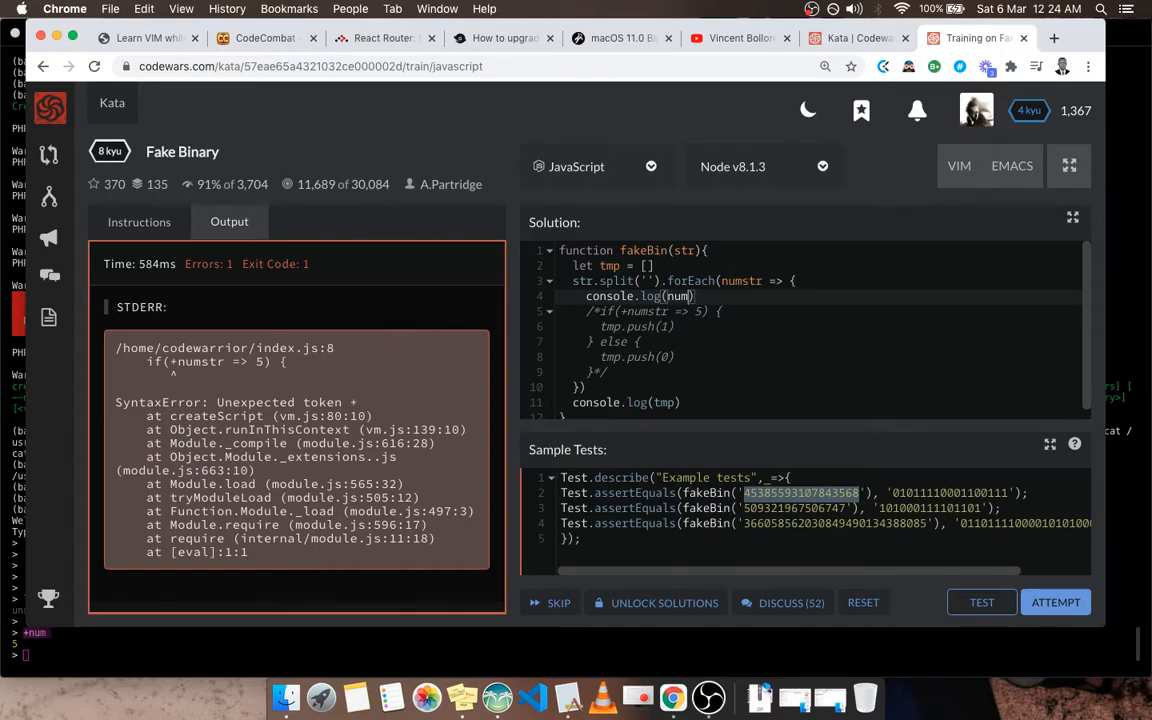
# Rerun the tests, fixing the comparison to >= 5 and logging tmp.join('').
pyautogui.click(981, 602)
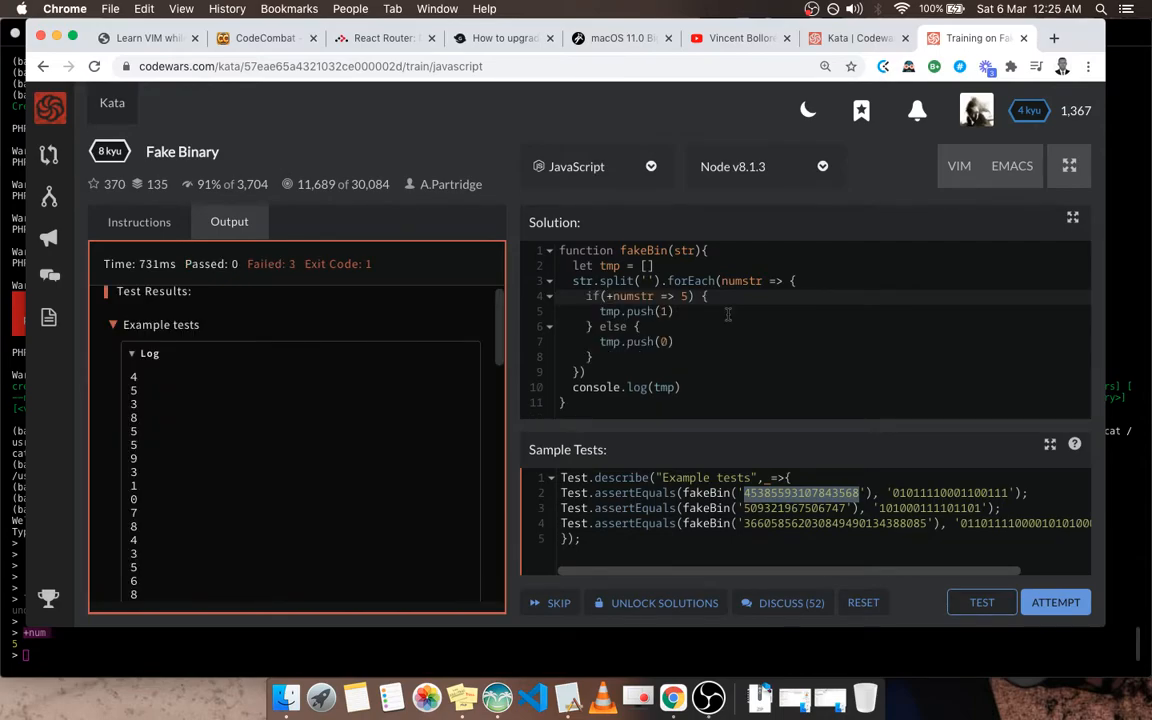
pyautogui.moveTo(465, 279)
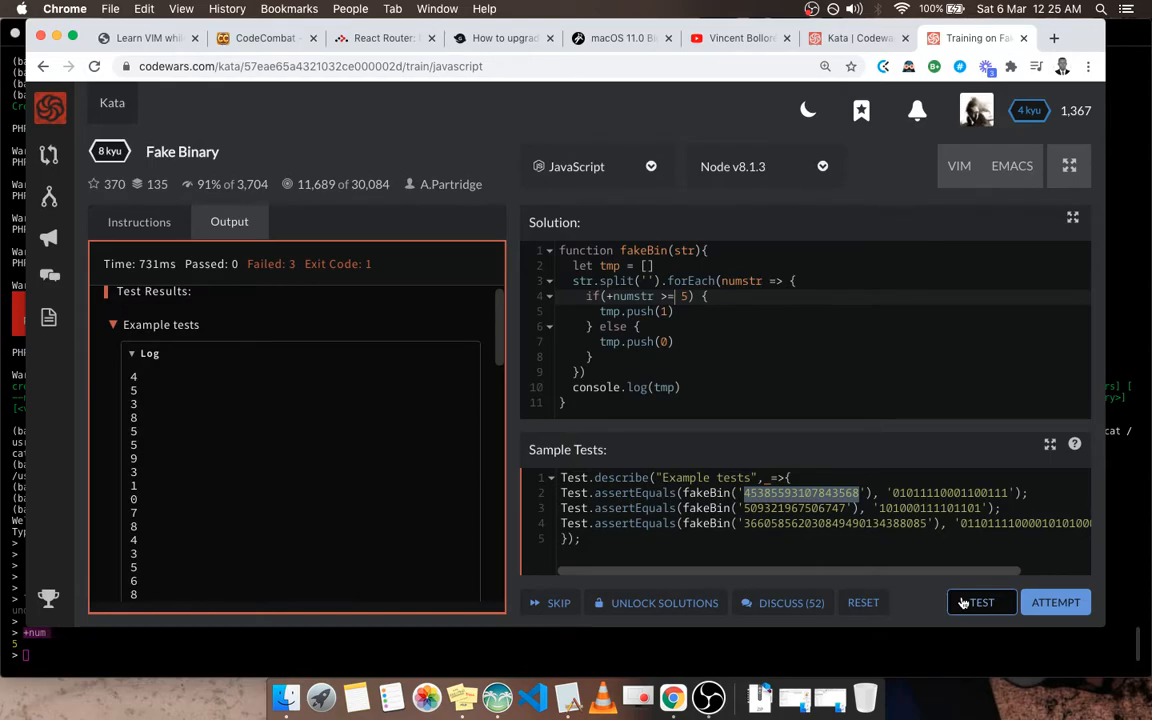
pyautogui.click(981, 602)
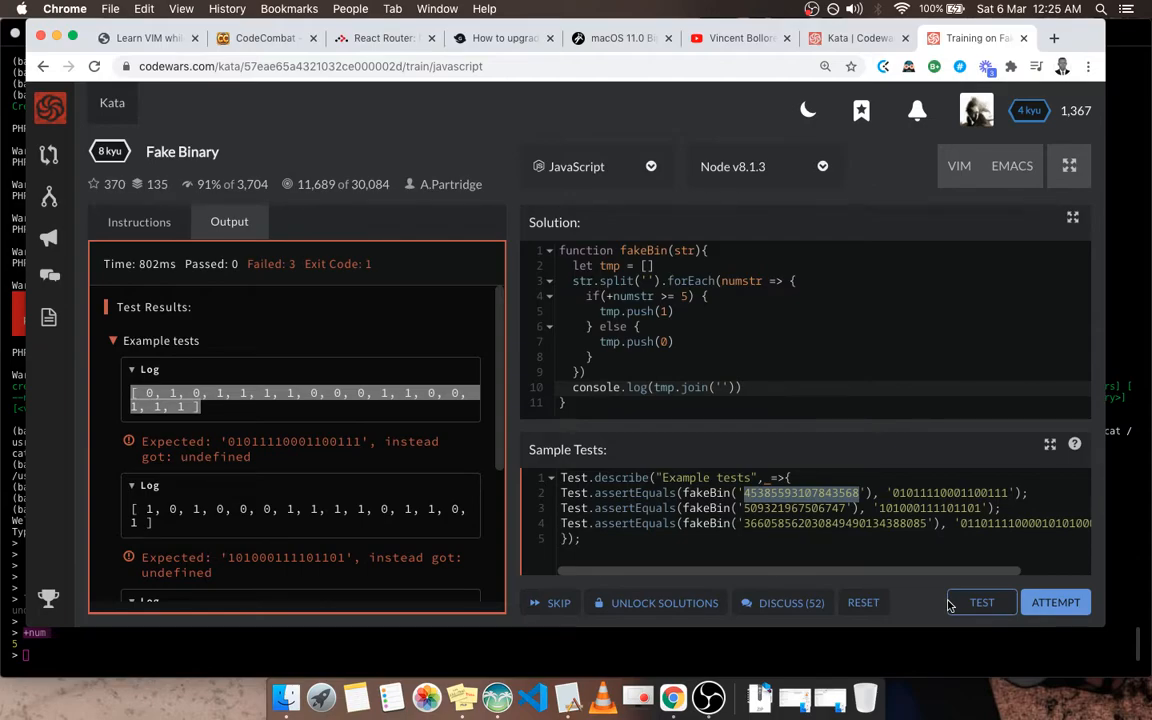
# Replace the joined-string log with return tmp.join('') and pass all three sample tests.
pyautogui.click(981, 602)
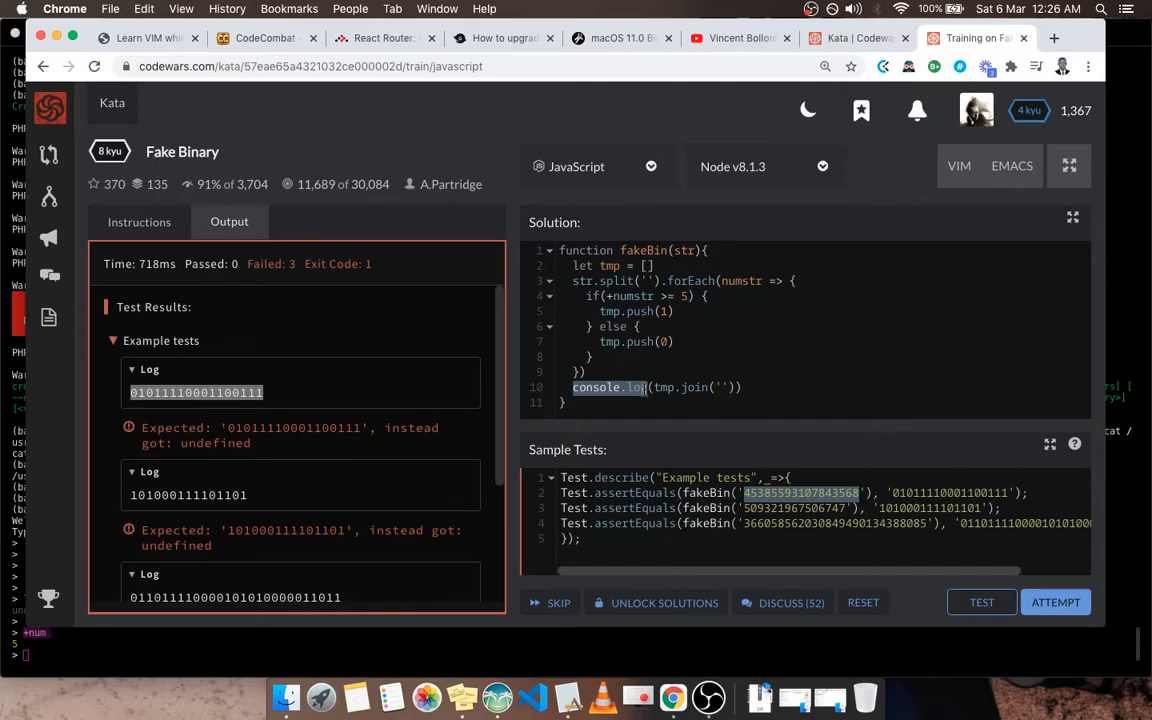
pyautogui.click(981, 602)
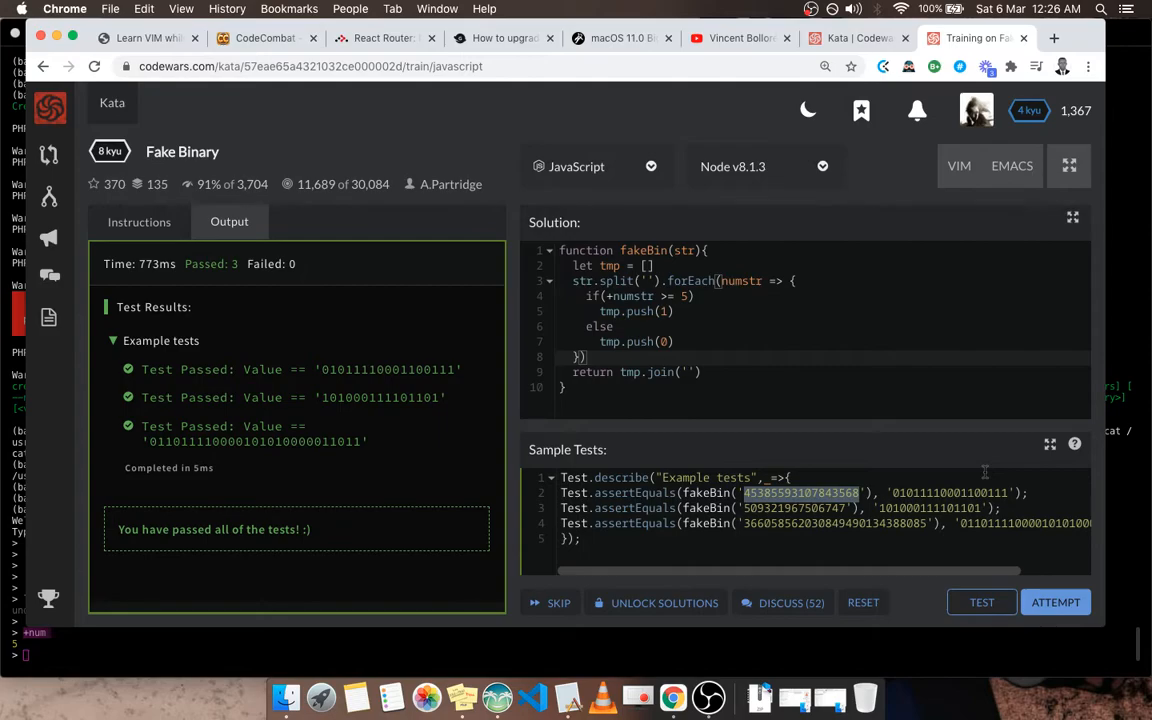
# Pass all 105 full tests with ATTEMPT and submit the fakeBin solution.
pyautogui.click(1055, 602)
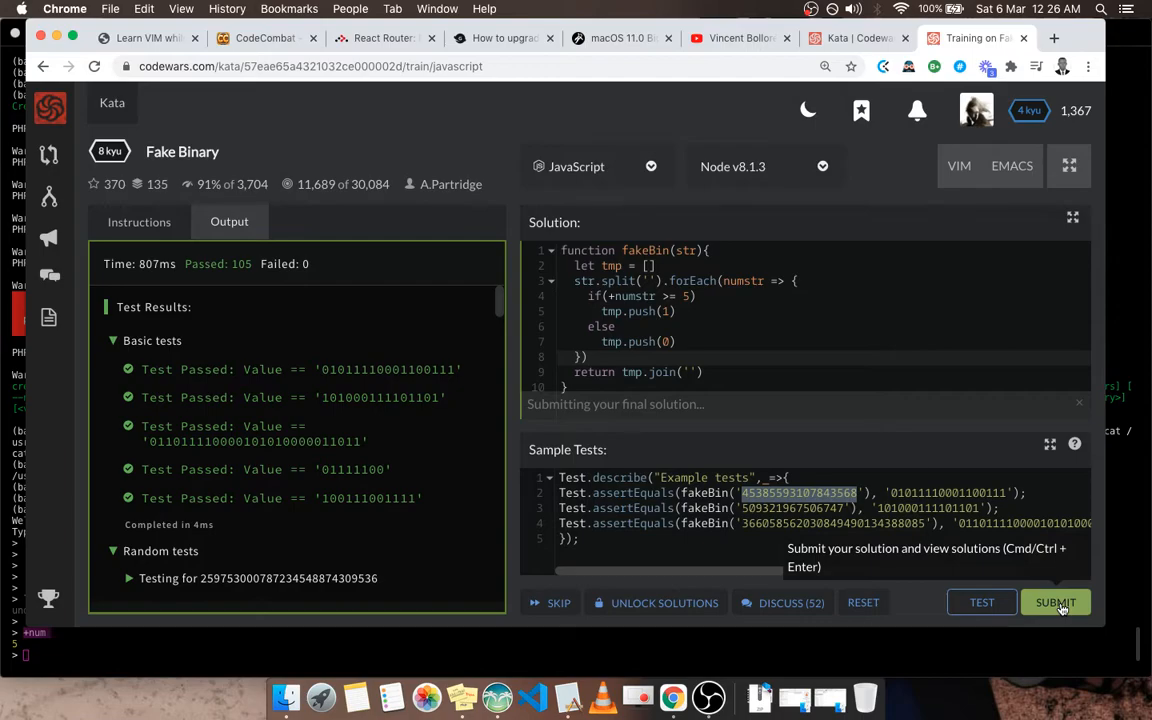
pyautogui.click(1055, 602)
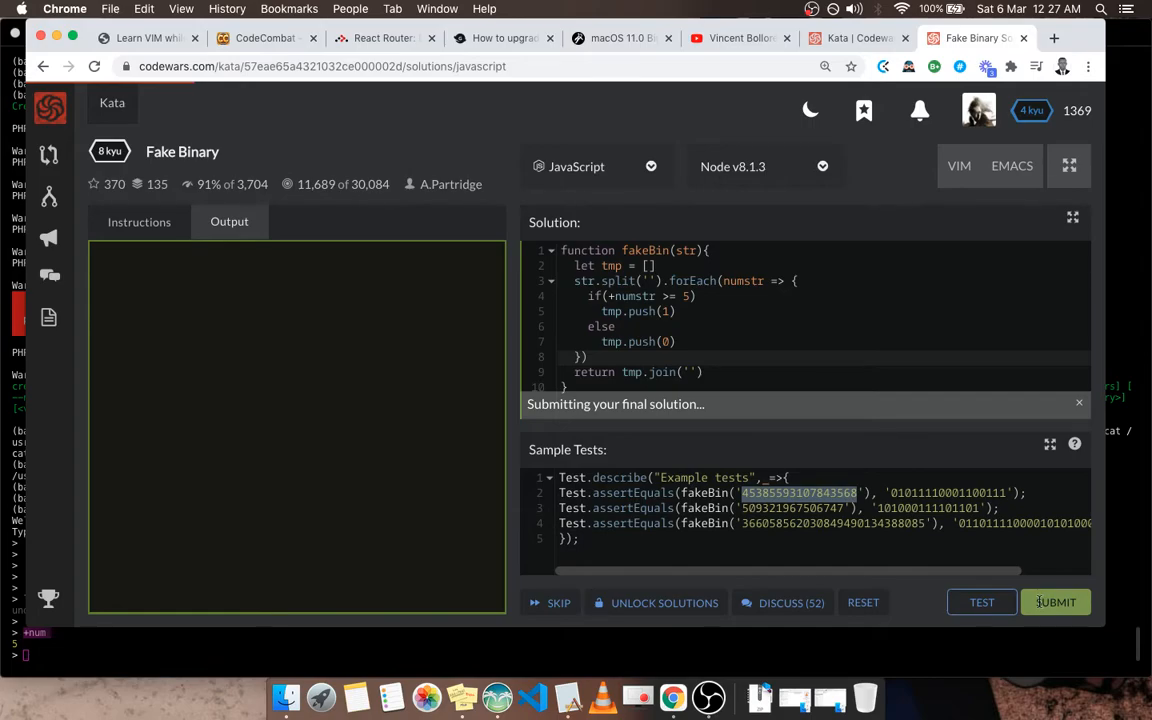
# Continue past submission to other users' JavaScript solutions sorted by Best Practices.
pyautogui.click(1055, 602)
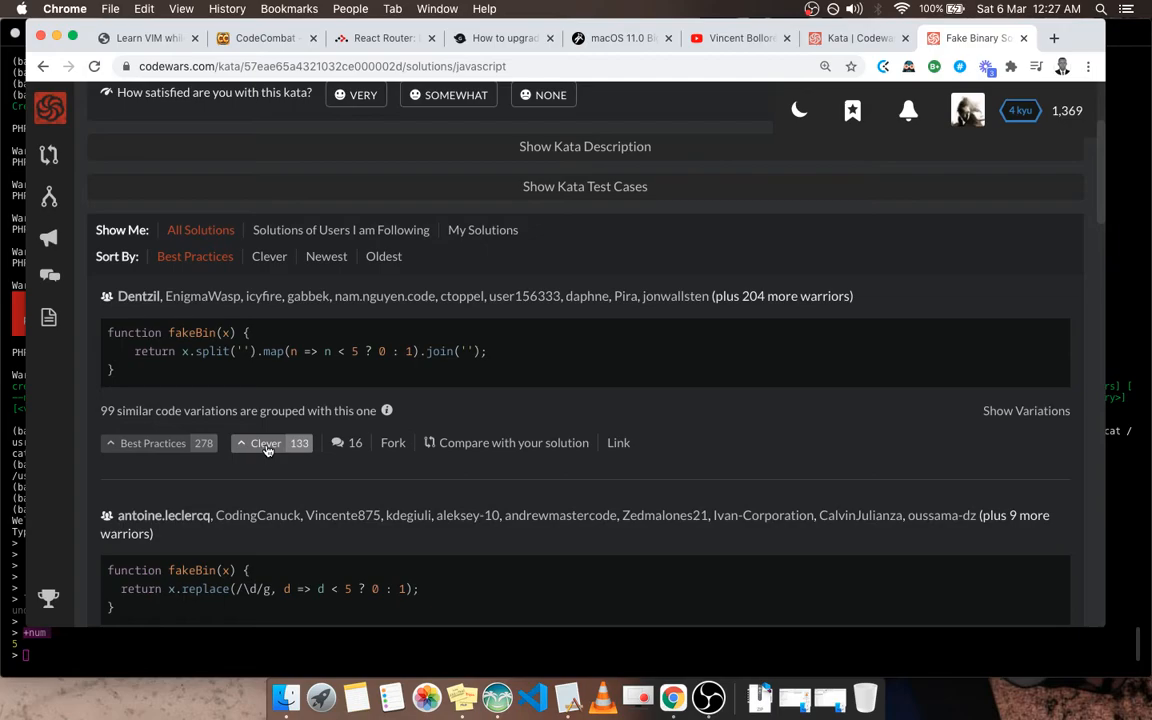
# Scroll through for-loop and arrow one-liner solutions and vote the double regex replace Clever.
pyautogui.scroll(-3)
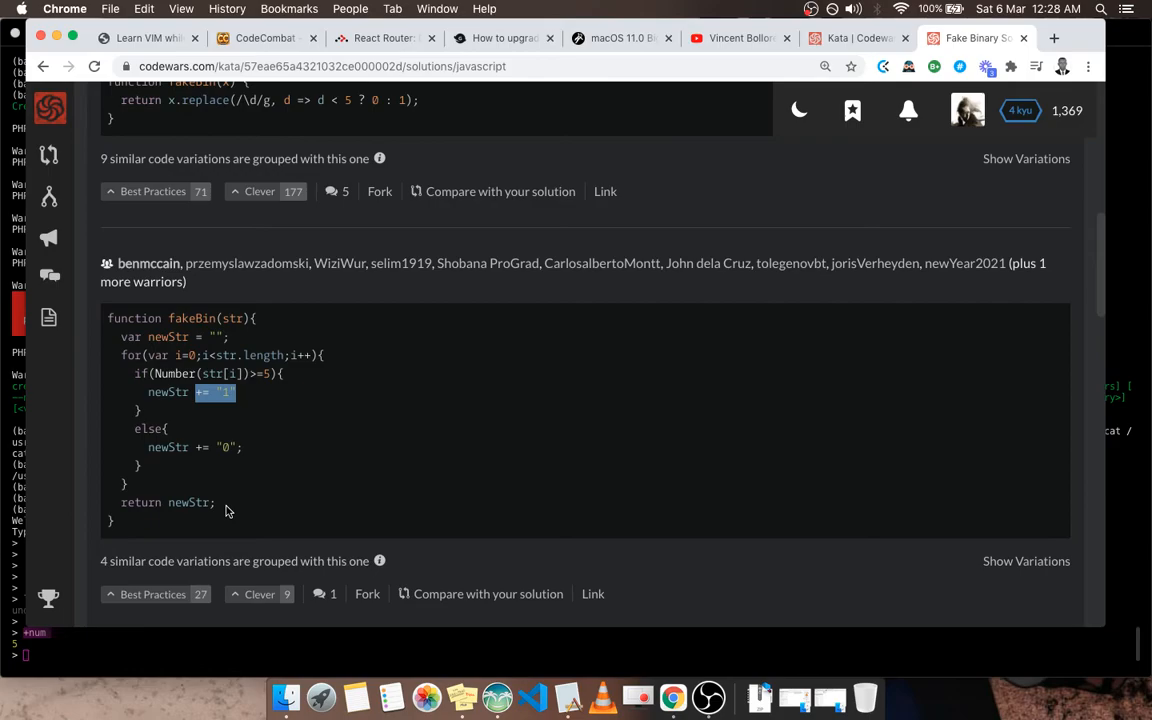
pyautogui.scroll(-3)
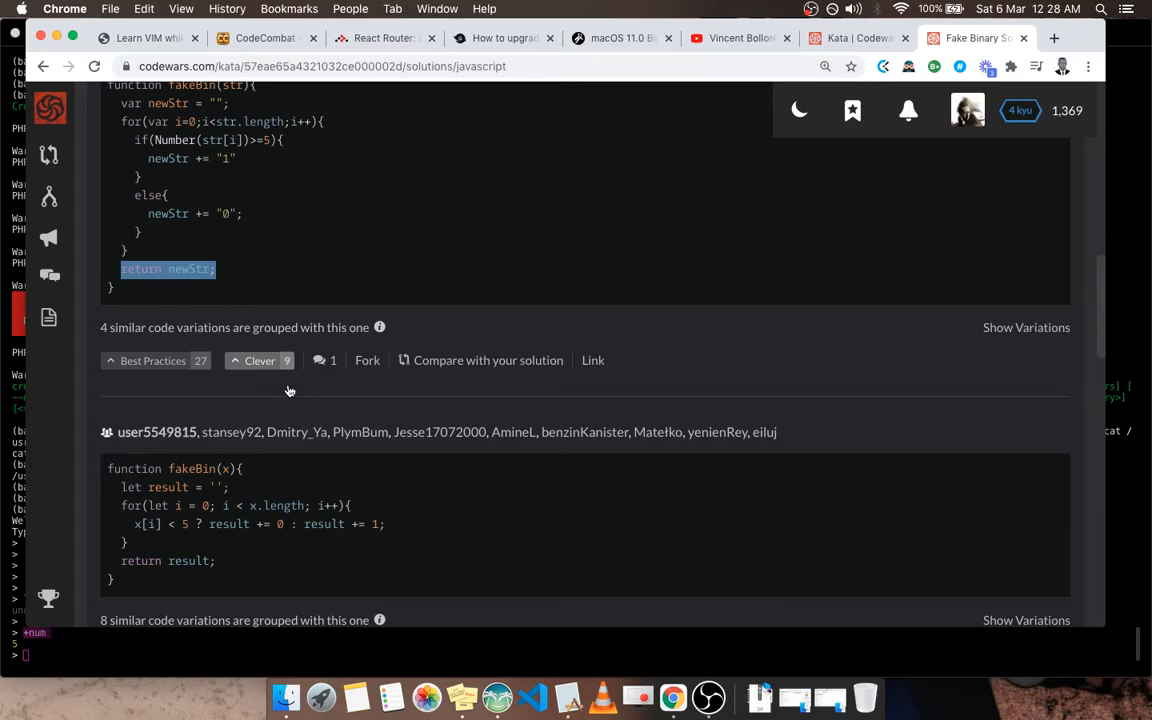
pyautogui.scroll(-3)
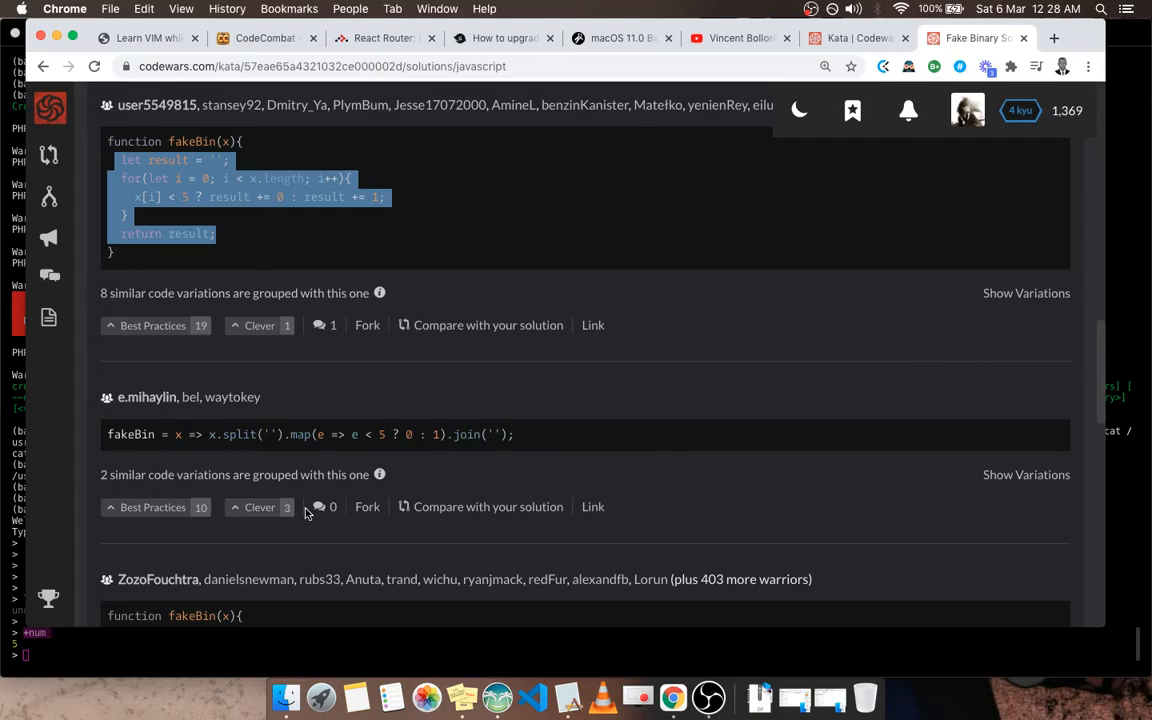
pyautogui.scroll(-3)
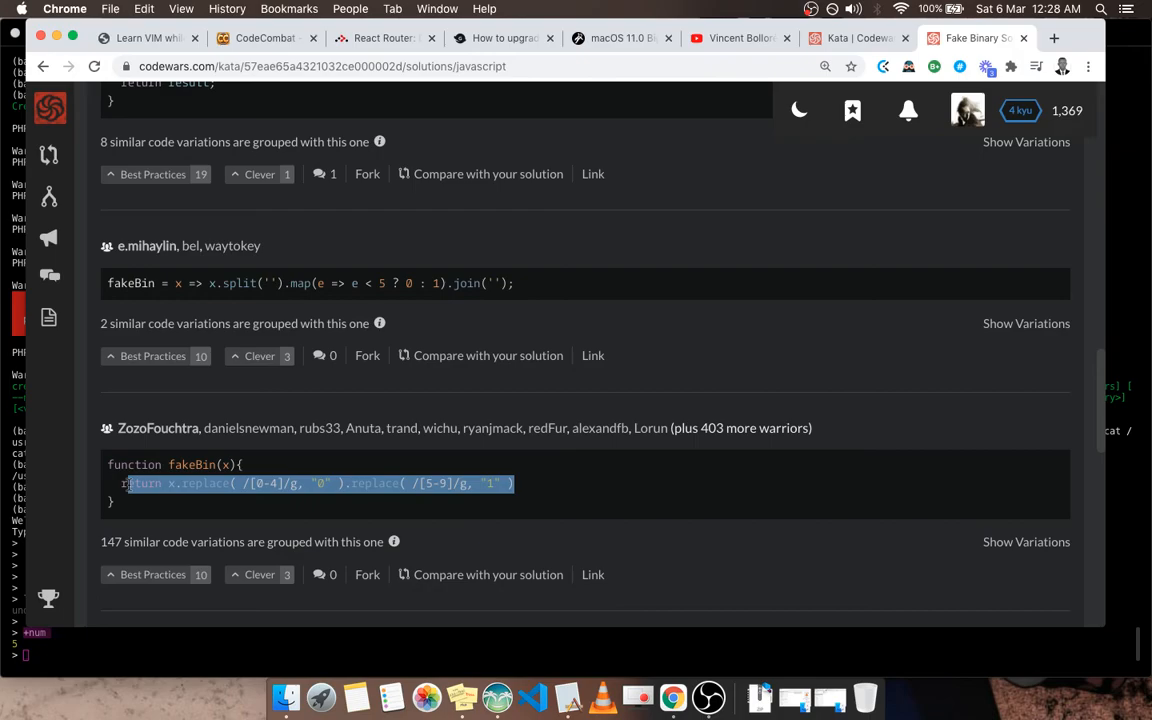
pyautogui.click(259, 574)
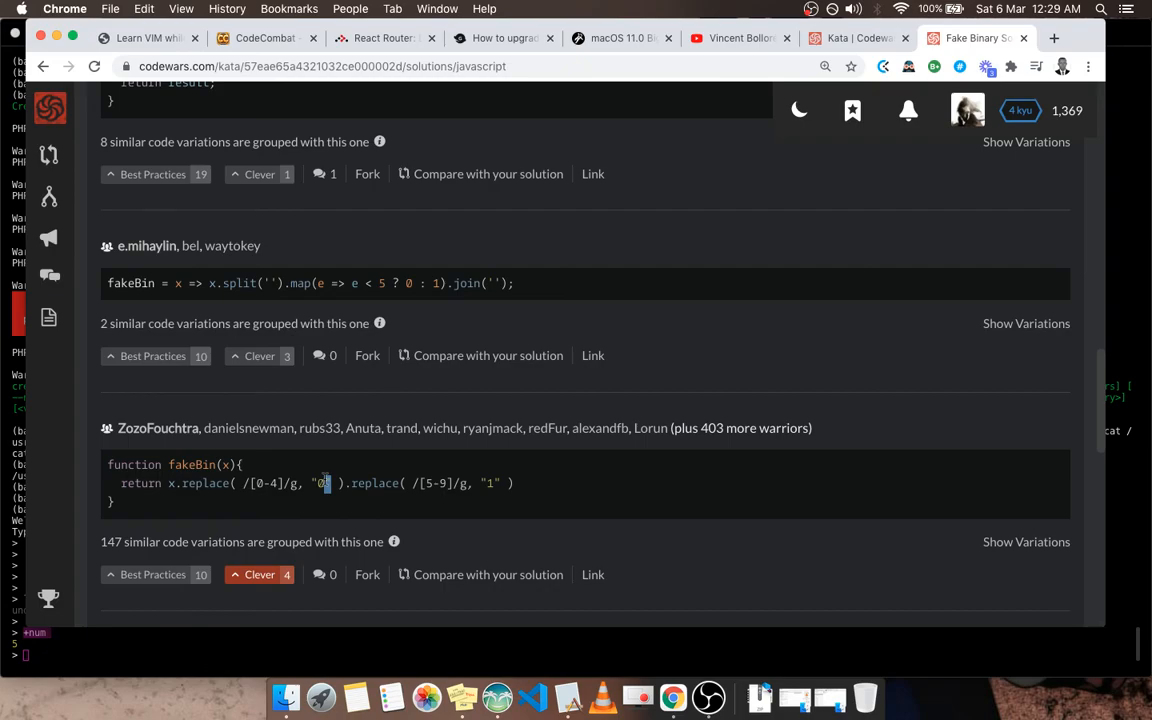